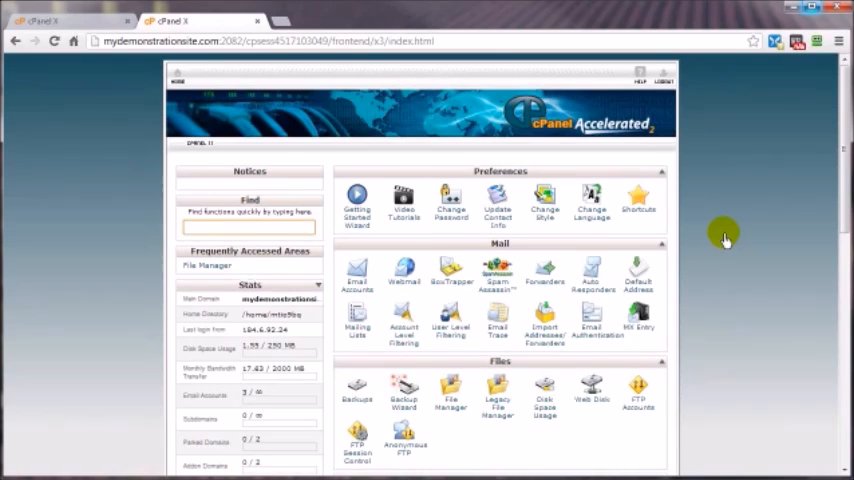
mouse_move(738, 244)
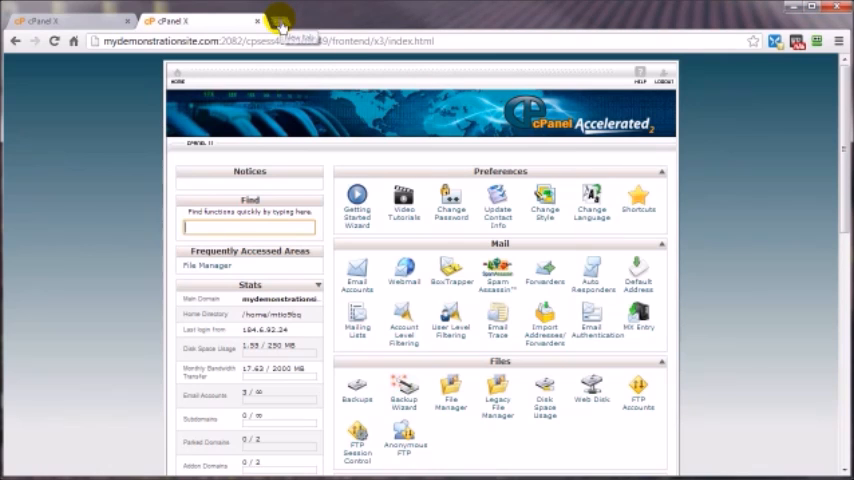
Start a fresh Chrome tab for trying a made-up URL on mydemonstrationsite.com
left_click(284, 20)
type("mydemonstrationsite.com/fjgkj9y78")
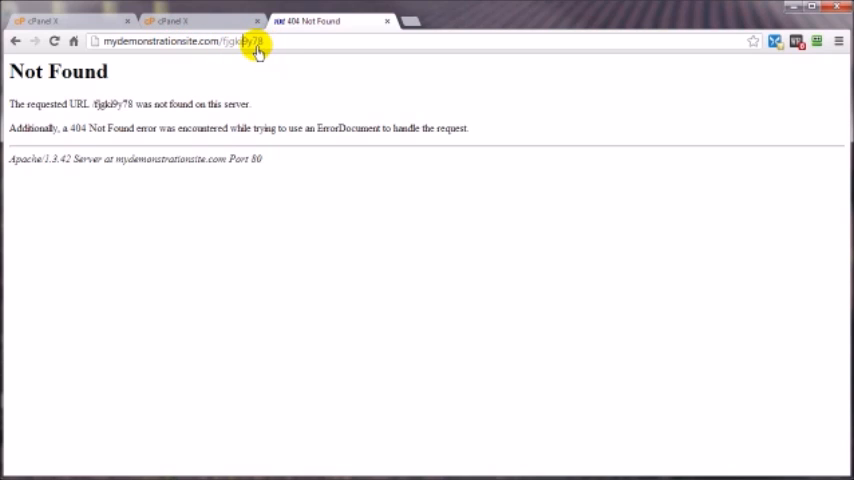
mouse_move(156, 76)
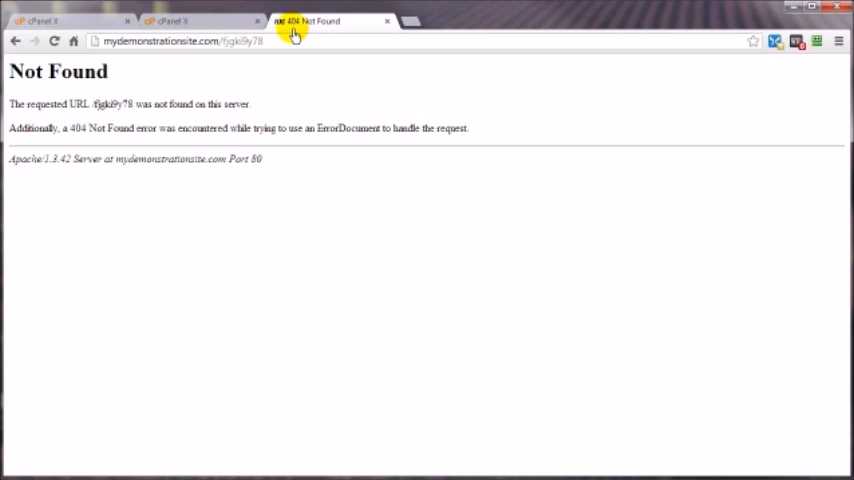
From the mydemonstrationsite.com cPanel home, reach Error Pages under Advanced
left_click(176, 20)
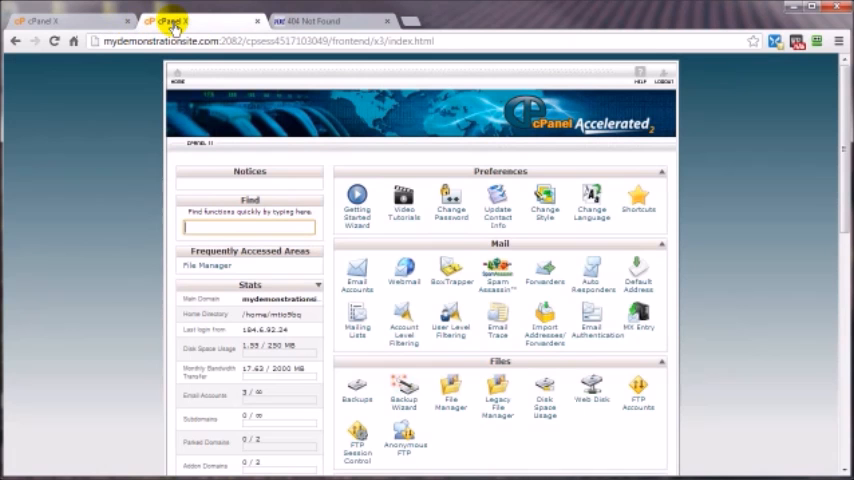
scroll("down", 3)
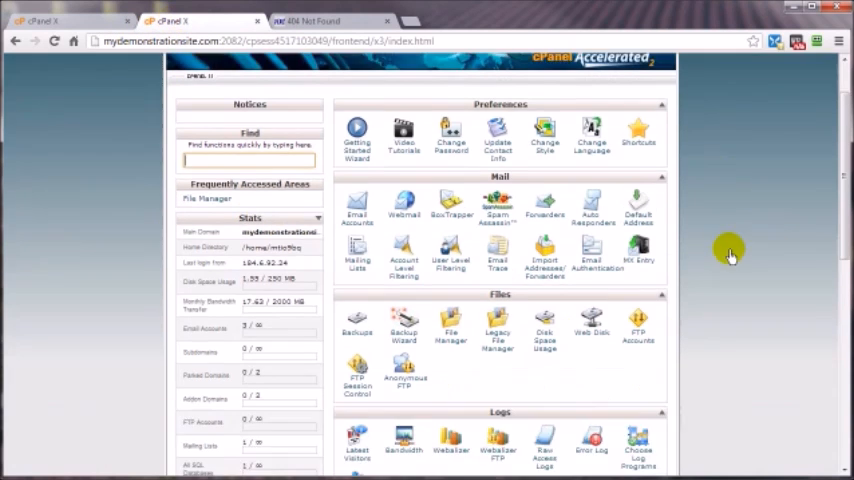
scroll("down", 3)
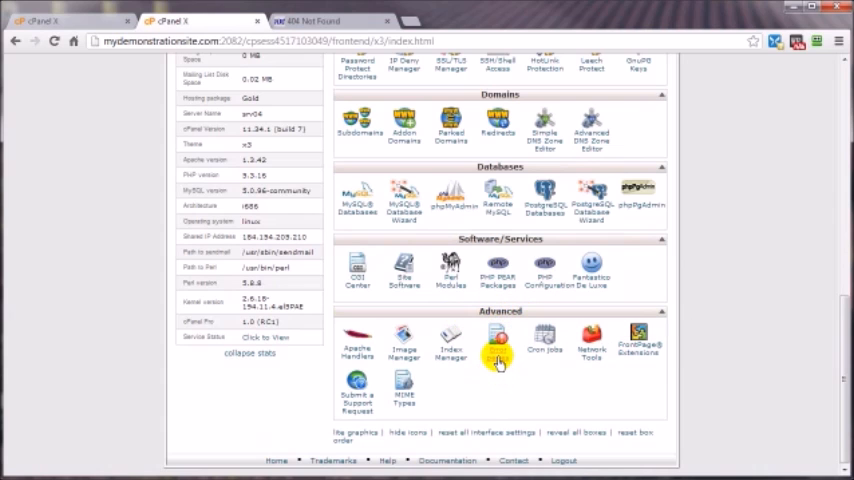
left_click(496, 344)
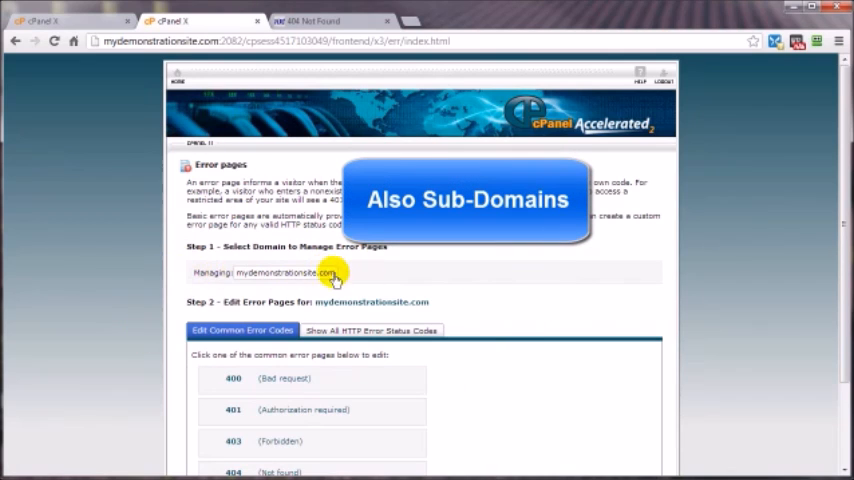
In the other account's cPanel, reach Error Pages and check its Managing domain list (cxl2.com)
left_click(44, 20)
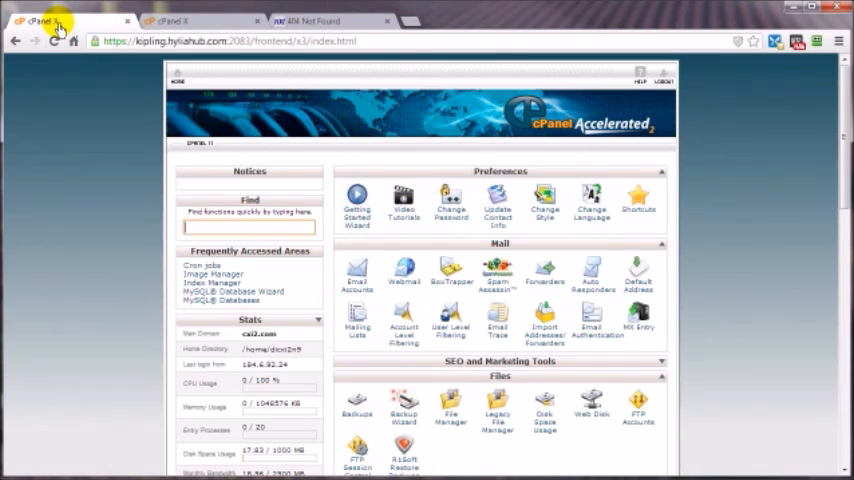
scroll("down", 3)
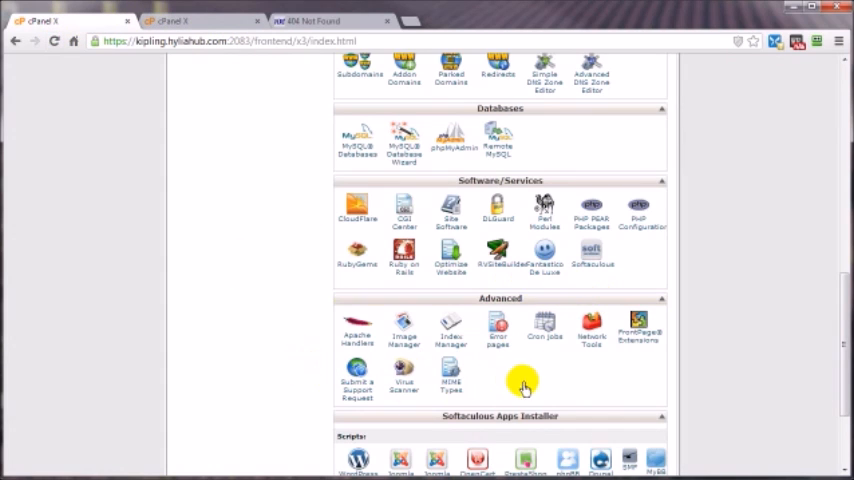
left_click(498, 328)
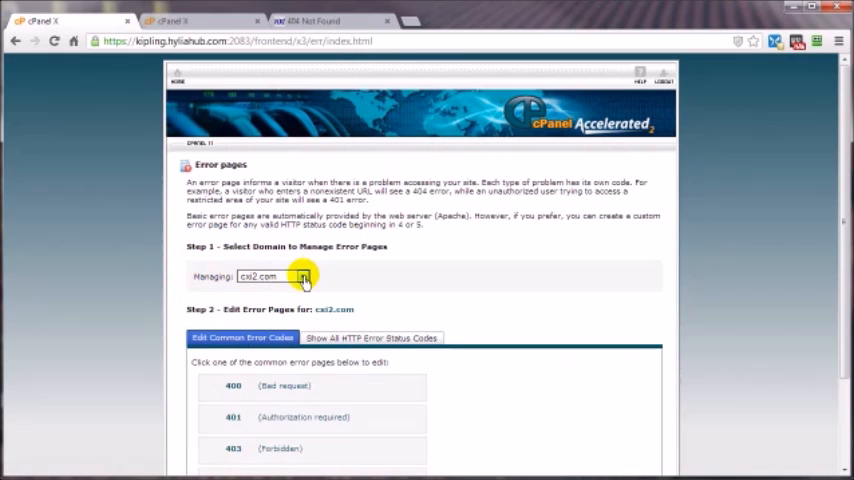
left_click(304, 276)
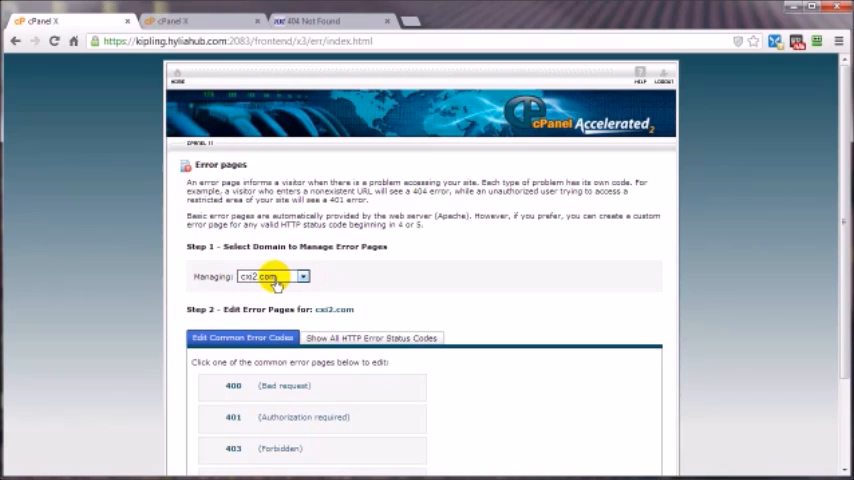
Browse the full HTTP error status code list, then return to Edit Common Error Codes
left_click(272, 276)
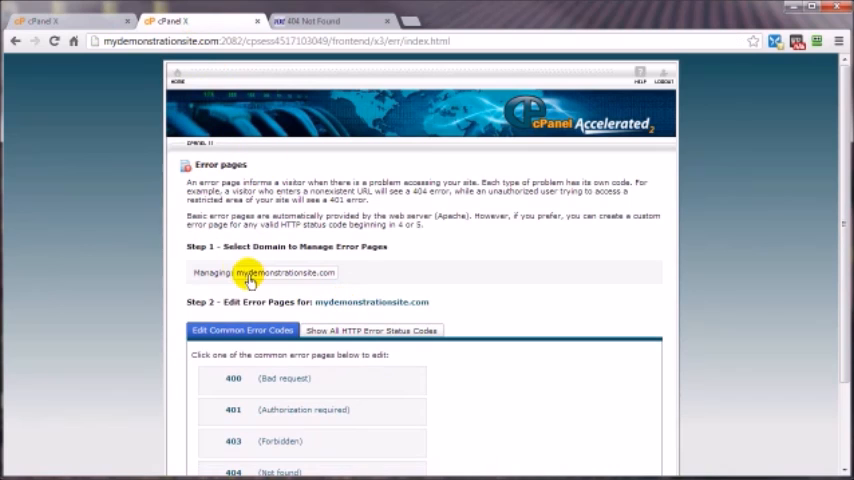
scroll("down", 3)
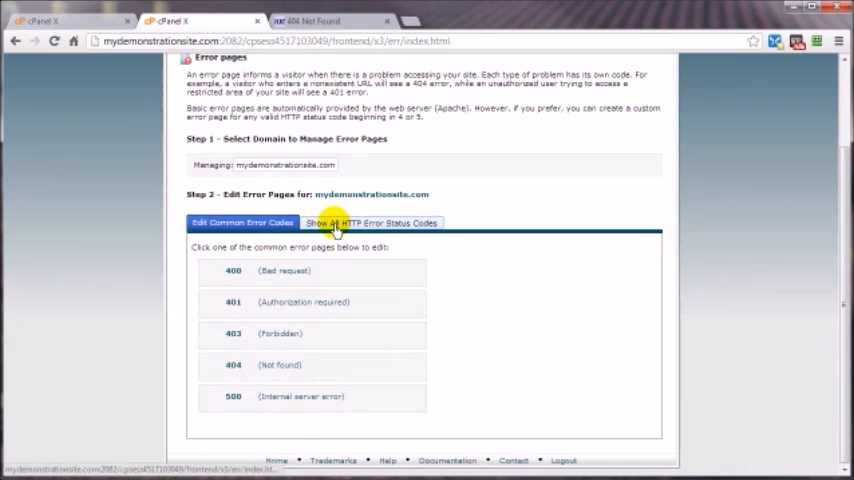
left_click(372, 222)
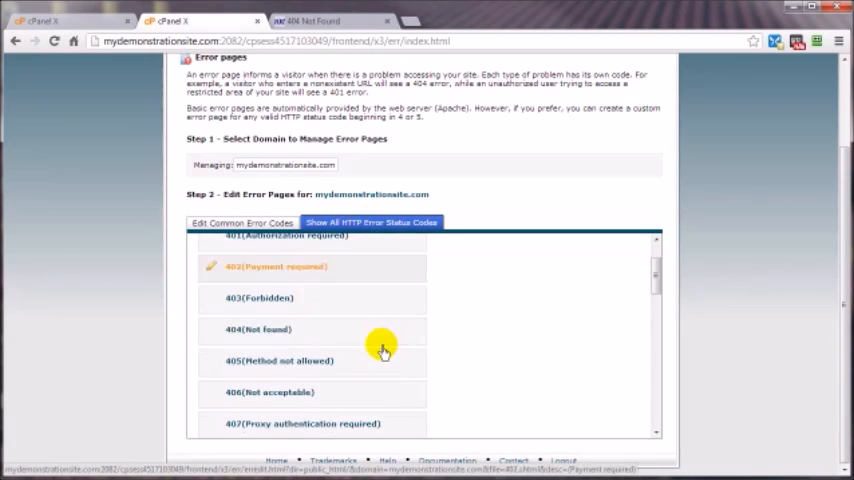
scroll("down", 3)
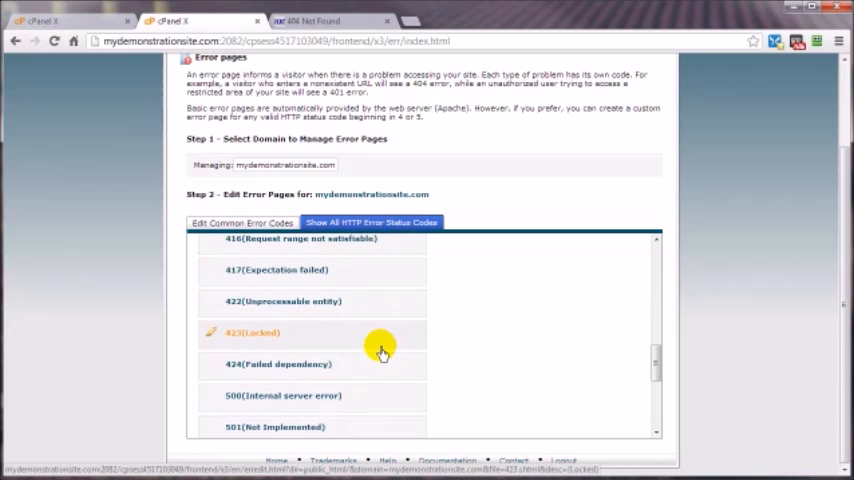
scroll("down", 3)
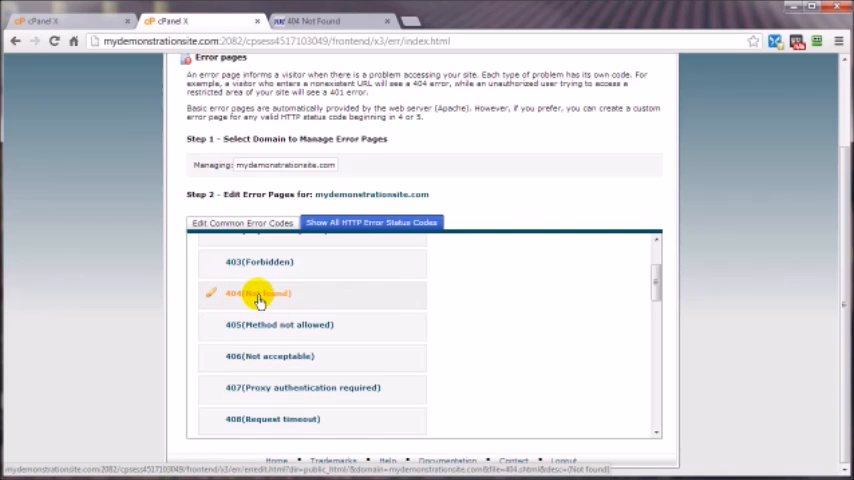
left_click(242, 222)
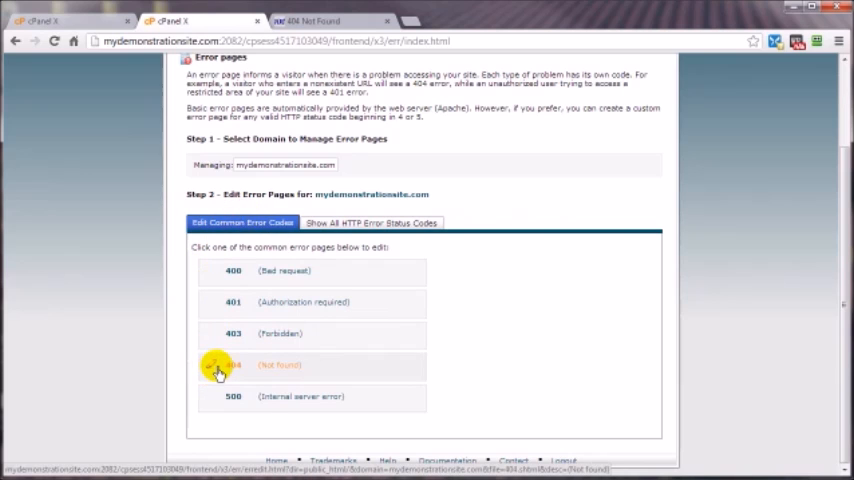
Start editing the 404 (Not found) page and review the Requested URL tag option
left_click(234, 364)
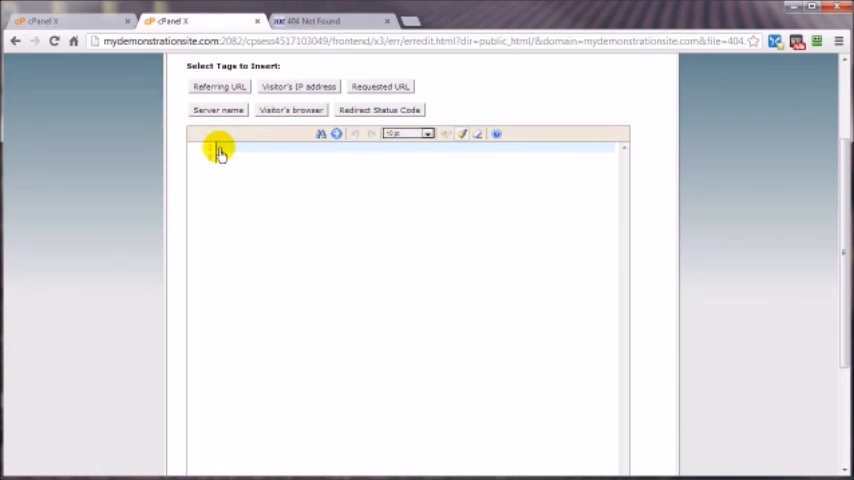
left_click(222, 158)
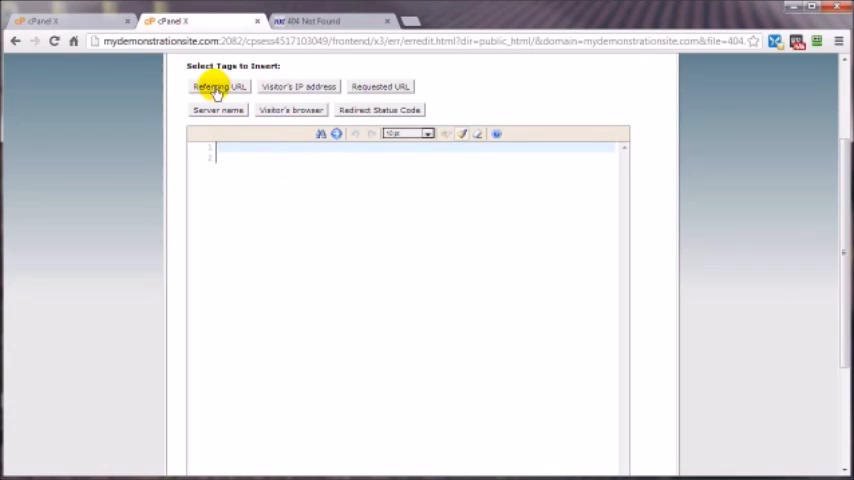
mouse_move(288, 86)
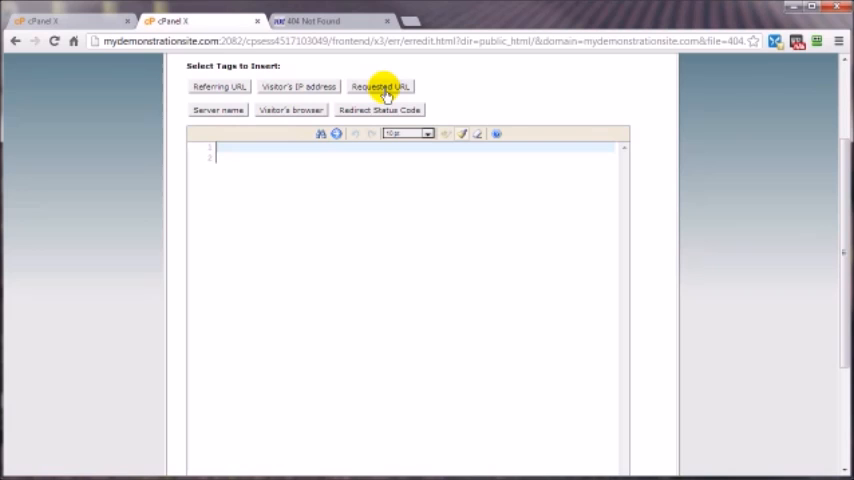
mouse_move(316, 20)
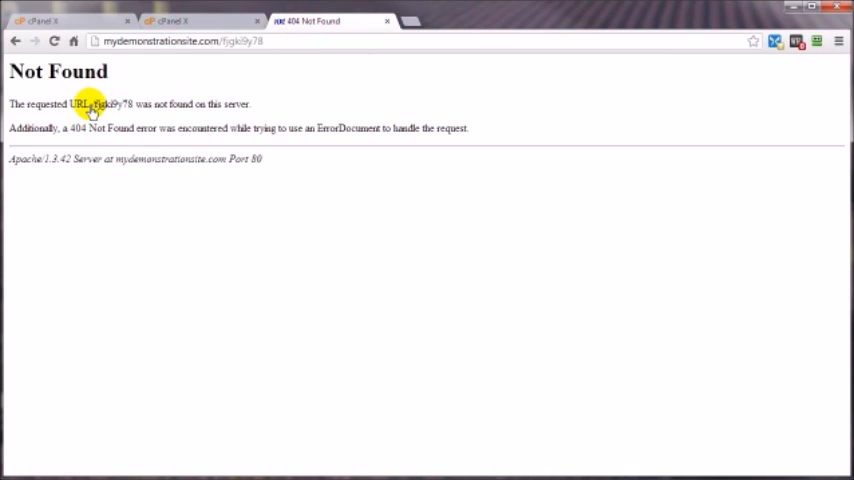
double_click(110, 104)
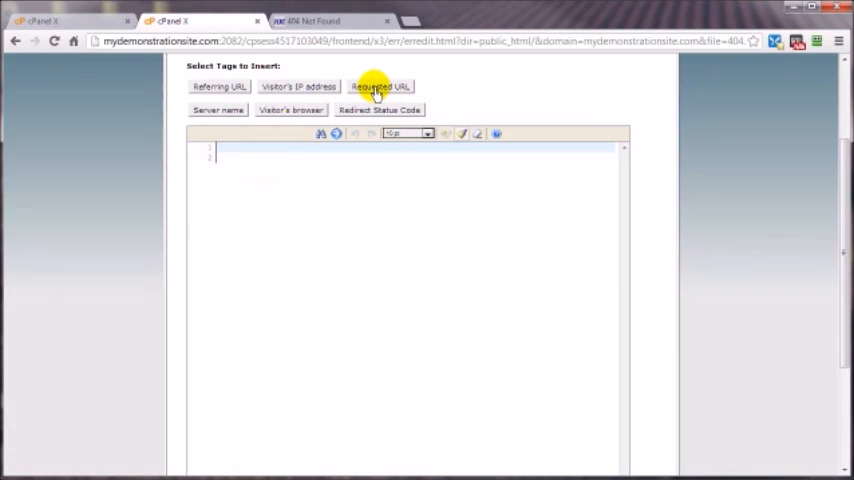
left_click(380, 86)
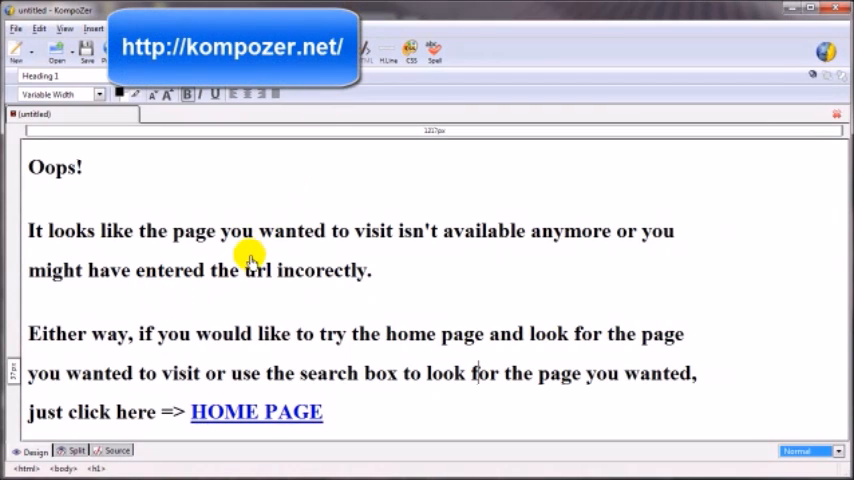
mouse_move(30, 176)
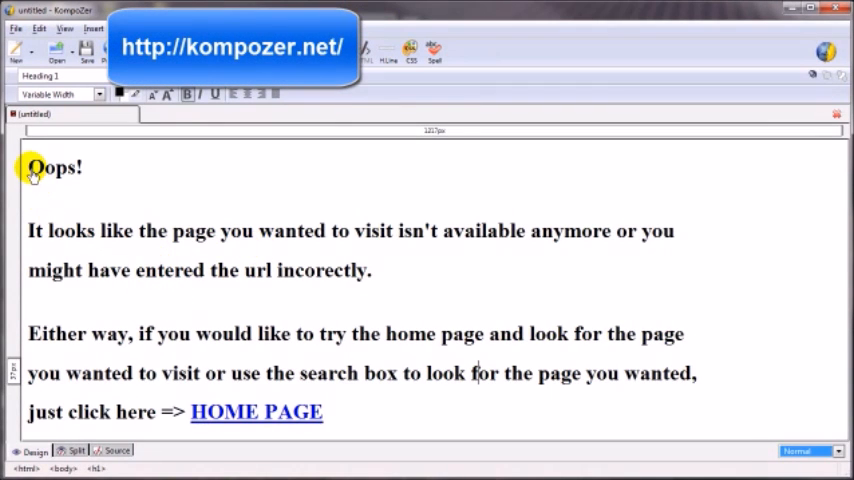
mouse_move(62, 256)
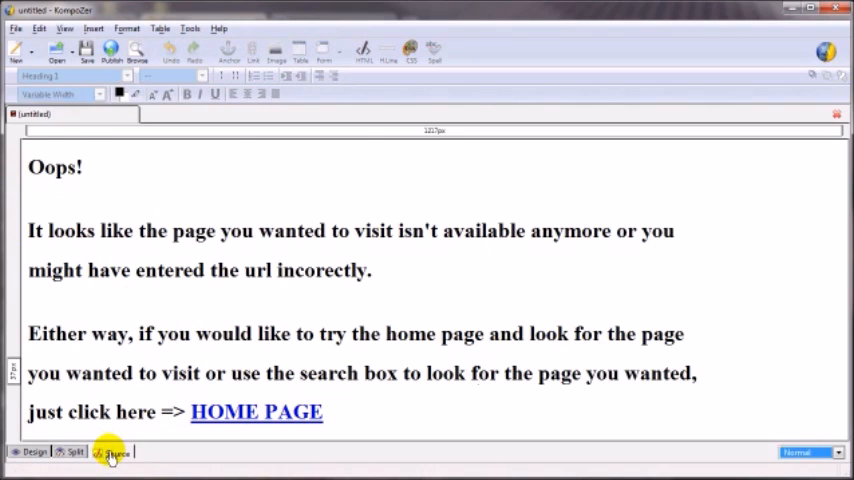
Switch the 'Oops!' page to Source view, select all its HTML and copy it
left_click(116, 452)
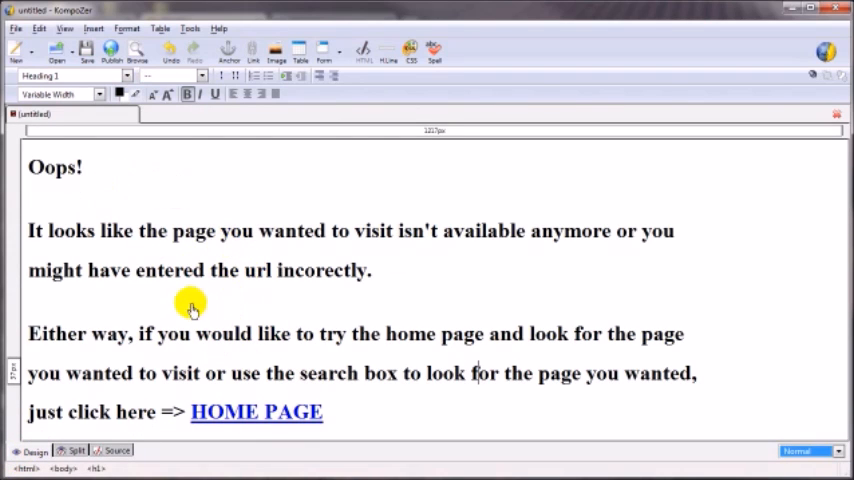
left_click(118, 452)
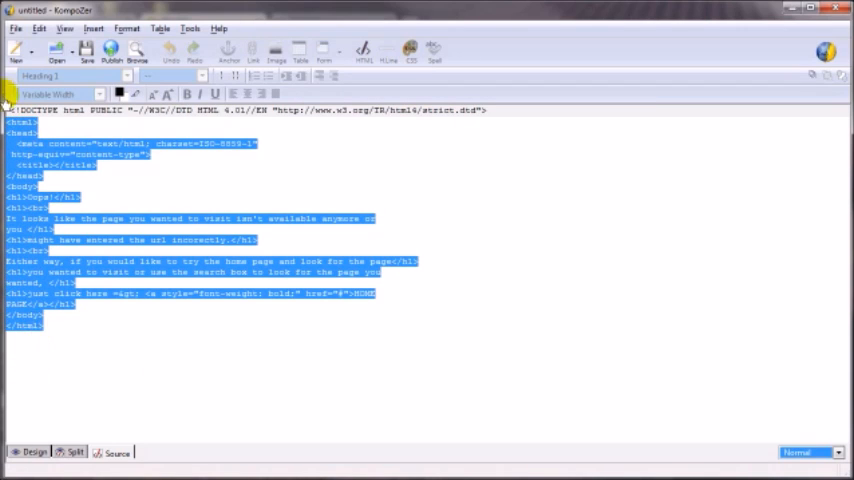
right_click(36, 160)
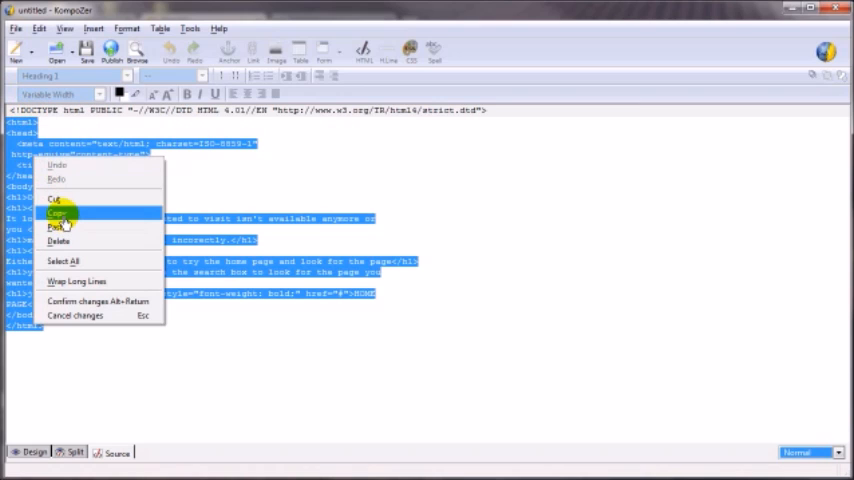
left_click(58, 216)
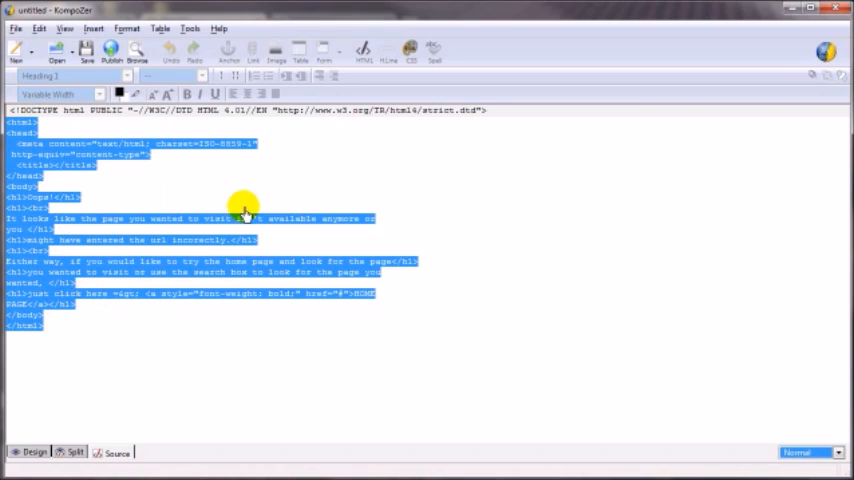
mouse_move(628, 160)
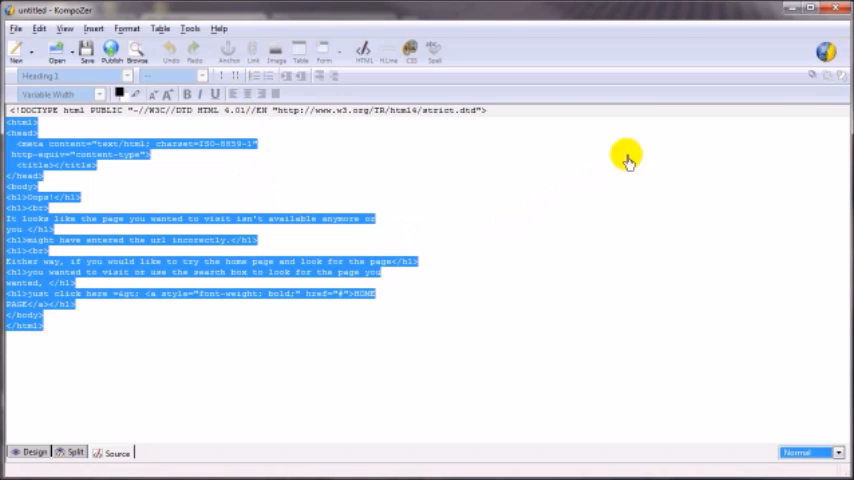
mouse_move(256, 212)
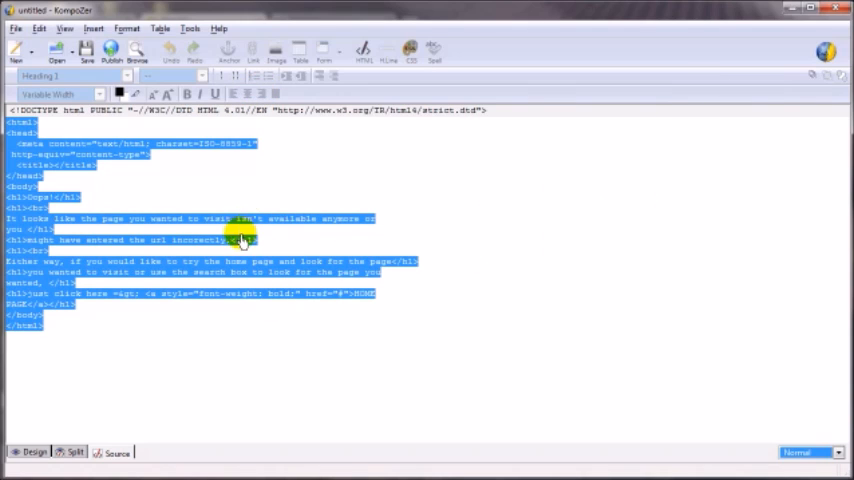
mouse_move(260, 258)
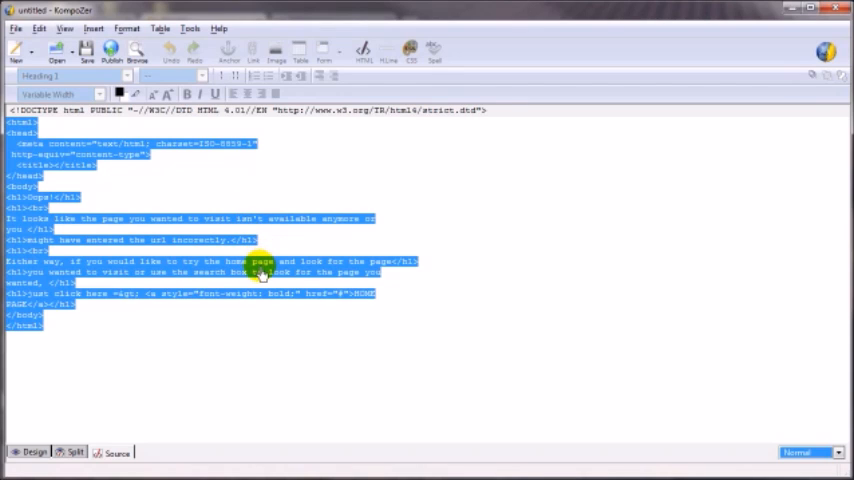
mouse_move(292, 280)
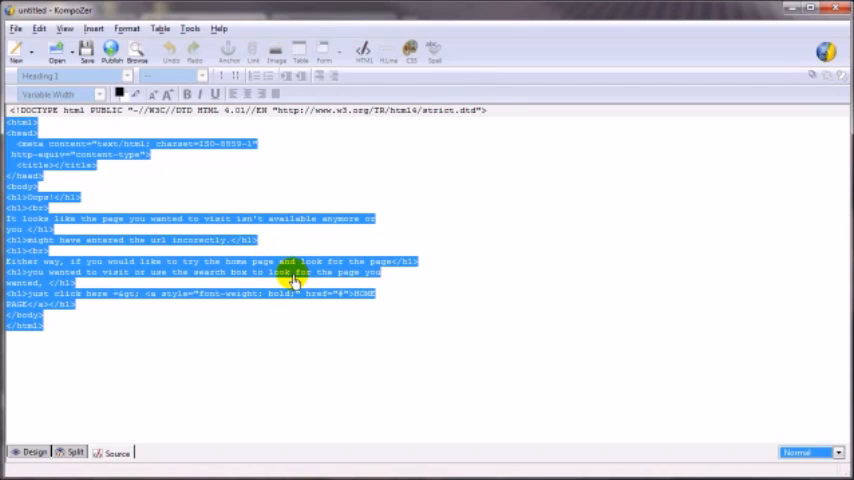
mouse_move(784, 36)
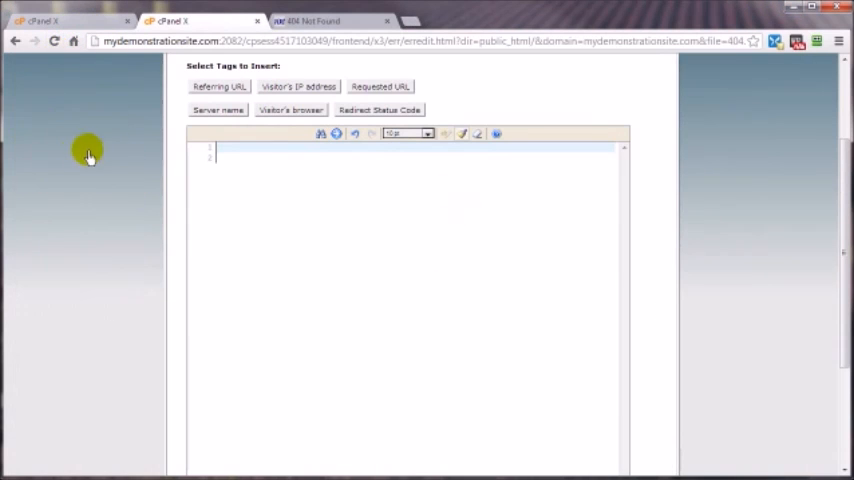
View the editor page's own source by mistake, return, and bring up Paste inside the editor box
right_click(90, 156)
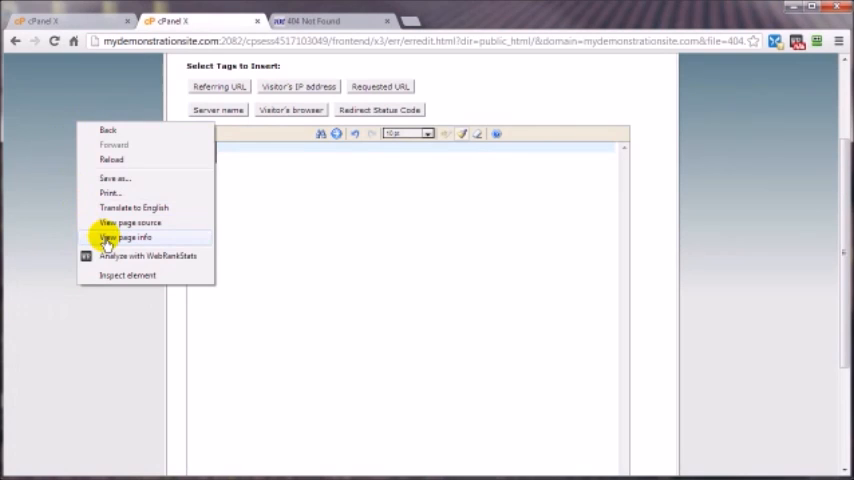
mouse_move(130, 222)
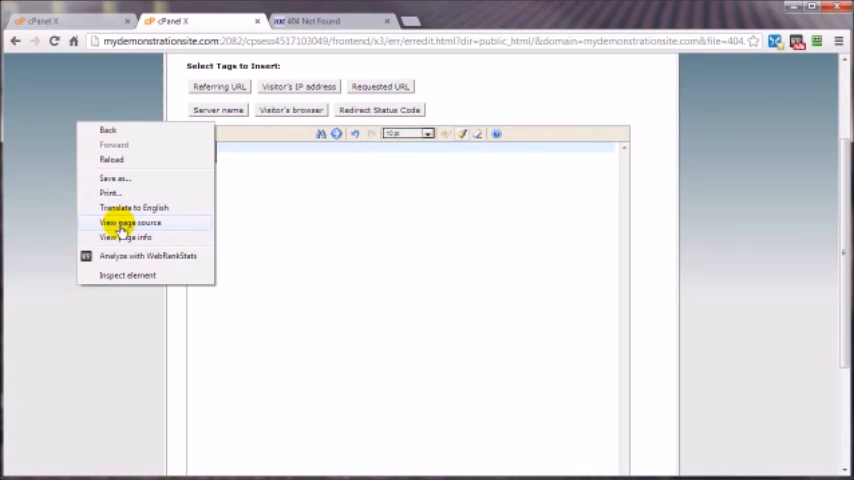
left_click(130, 222)
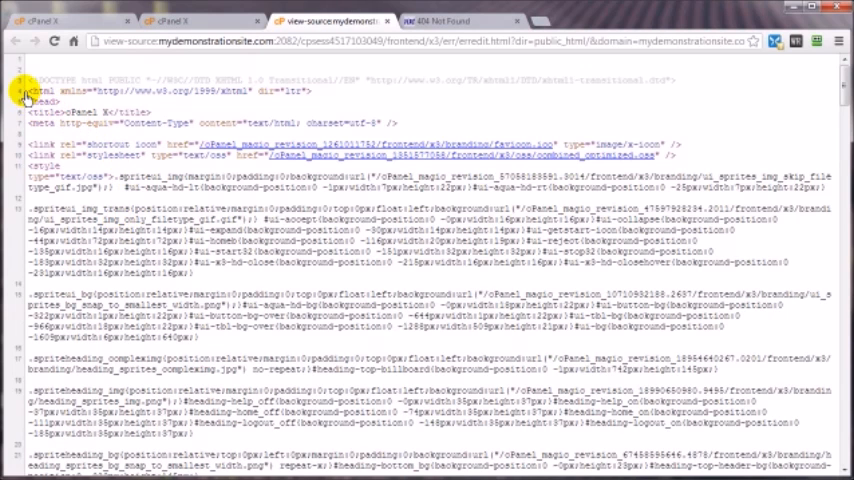
left_click(344, 20)
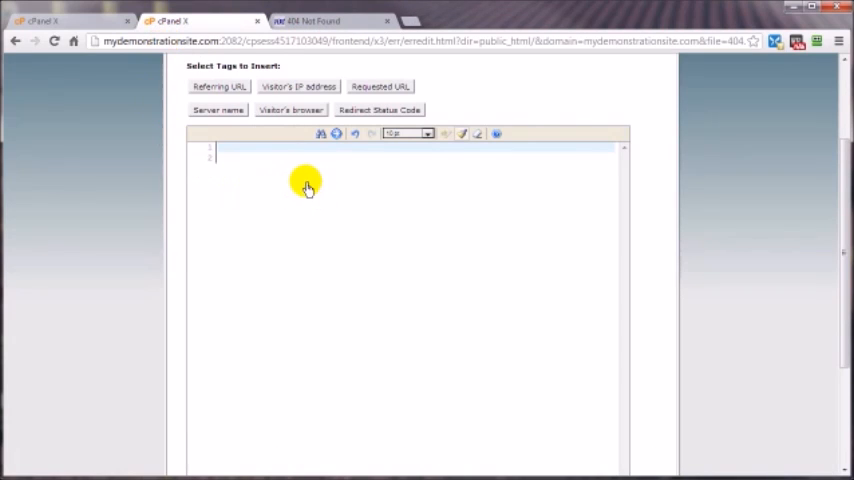
right_click(216, 152)
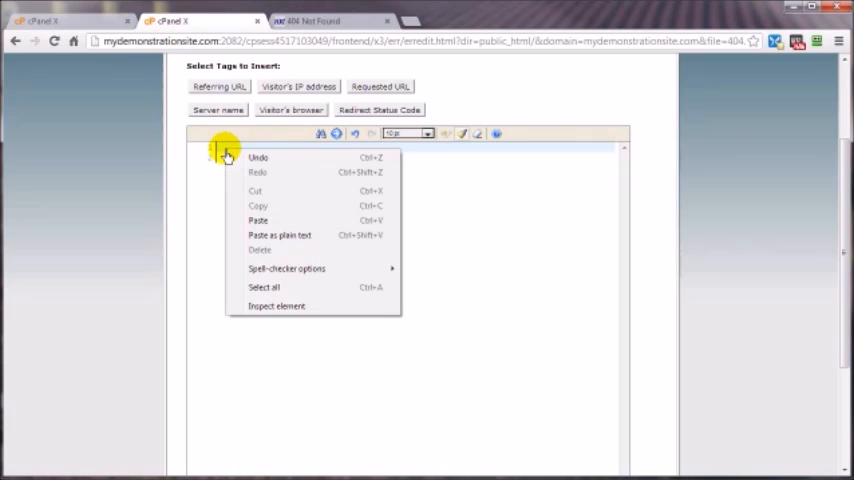
mouse_move(220, 148)
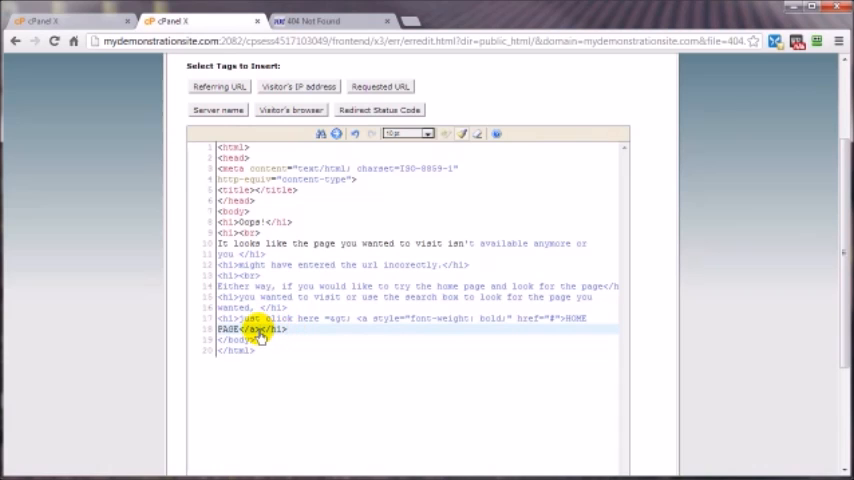
mouse_move(300, 284)
type("Requested Page URL =")
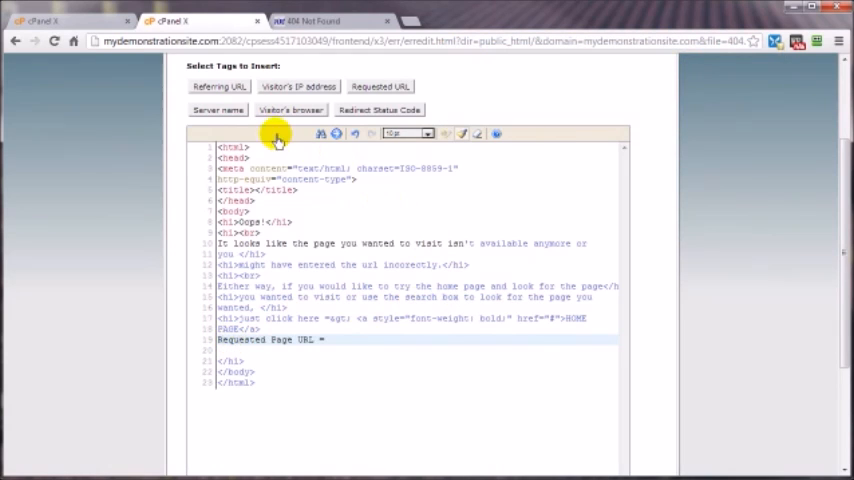
Insert the Requested URL echo tag after the pasted HTML and return toward the code list
left_click(380, 86)
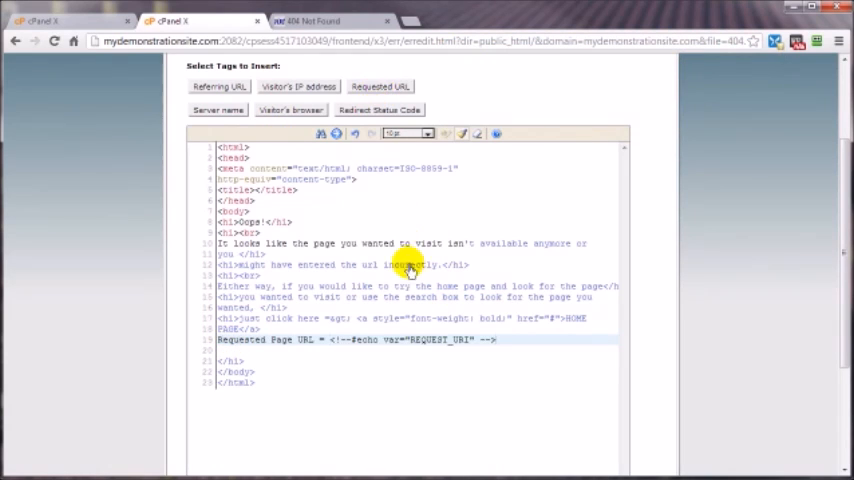
mouse_move(506, 348)
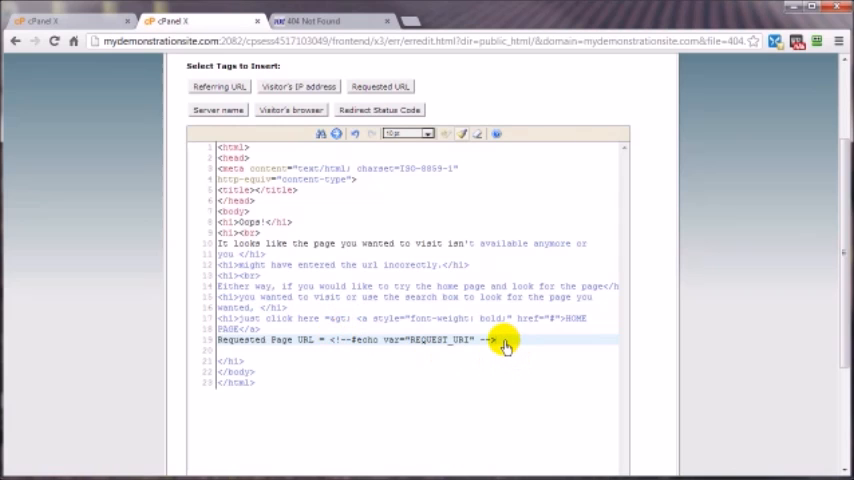
left_click(296, 86)
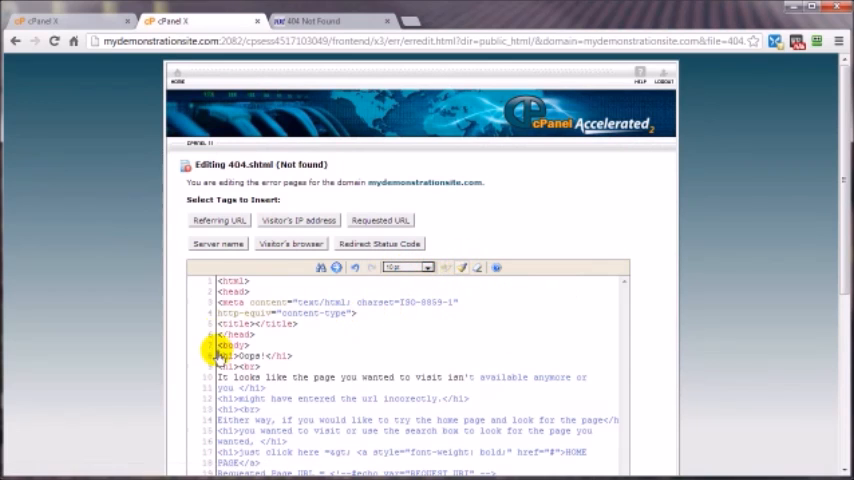
mouse_move(348, 376)
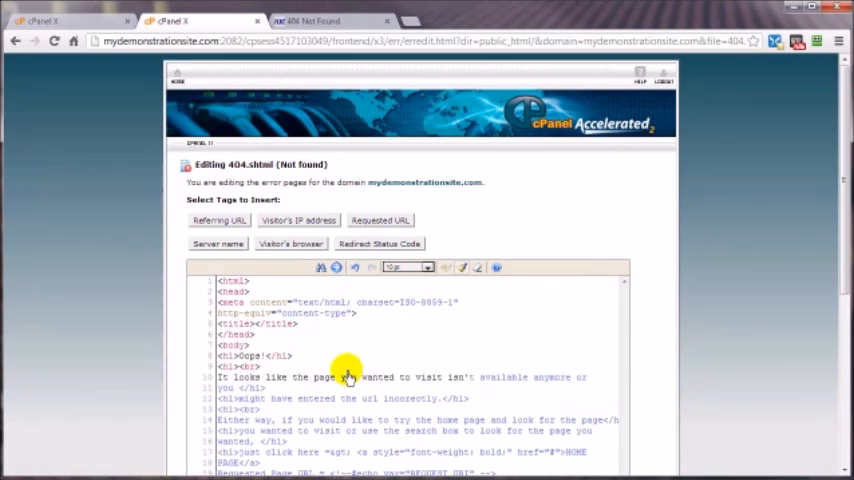
scroll("down", 3)
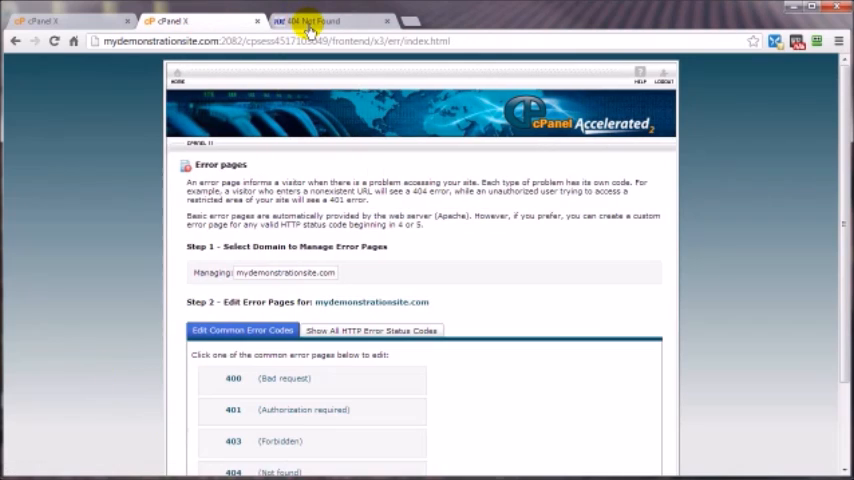
left_click(320, 20)
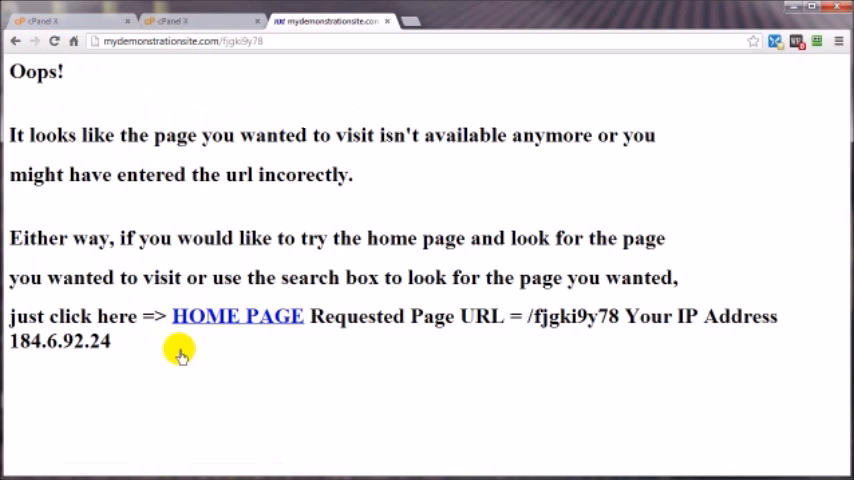
mouse_move(468, 310)
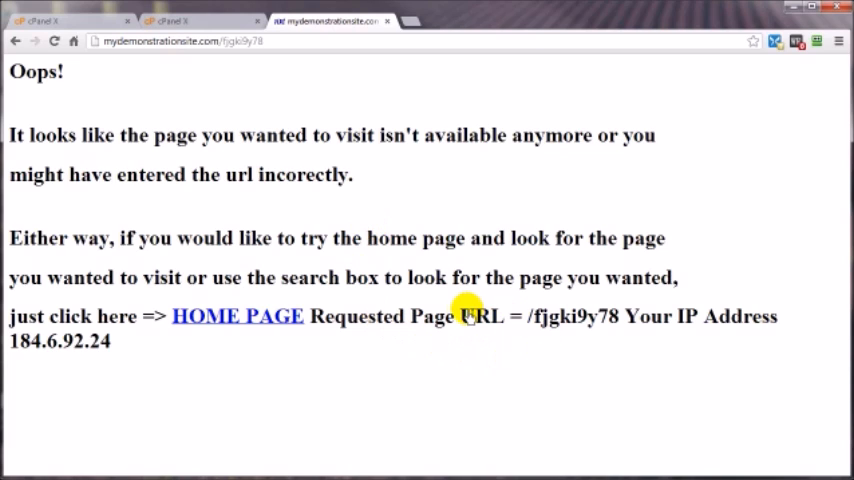
mouse_move(308, 324)
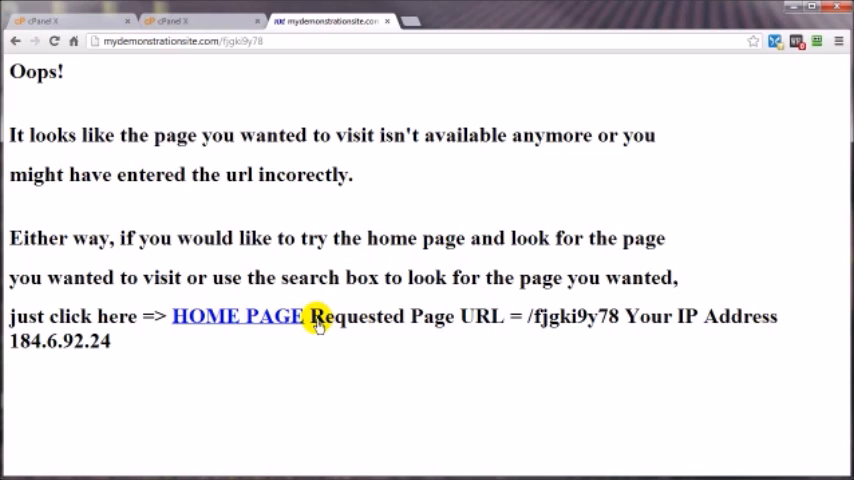
mouse_move(188, 16)
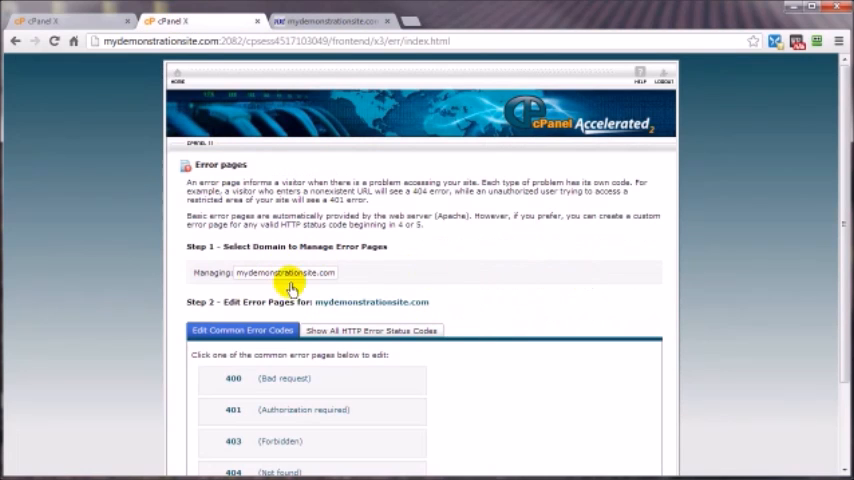
Return to the 404.shtml code editor to add <br/> line breaks after the link and REQUEST_URI
scroll("down", 3)
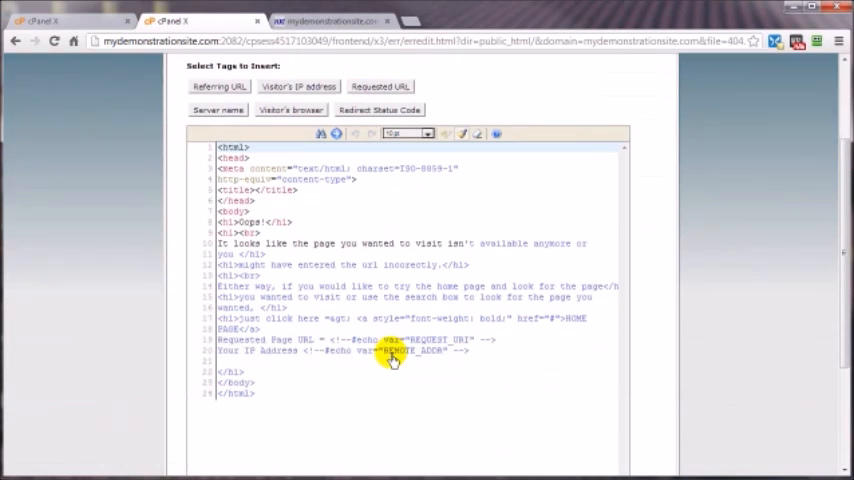
scroll("down", 3)
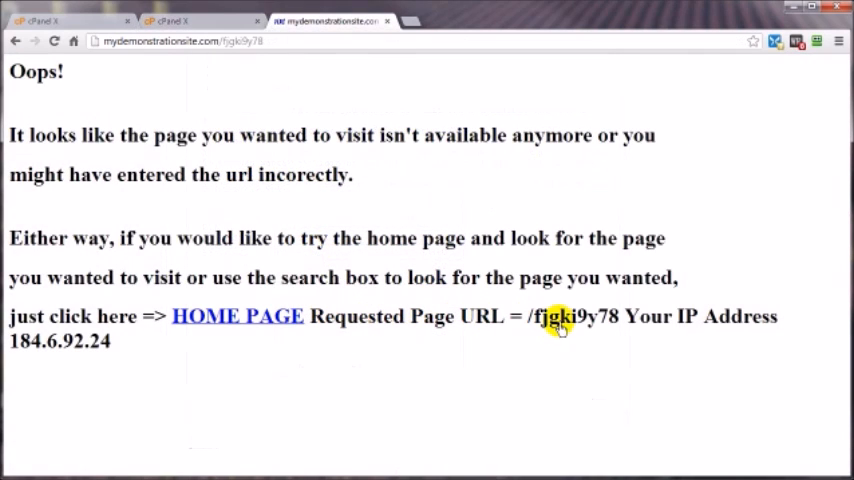
mouse_move(648, 316)
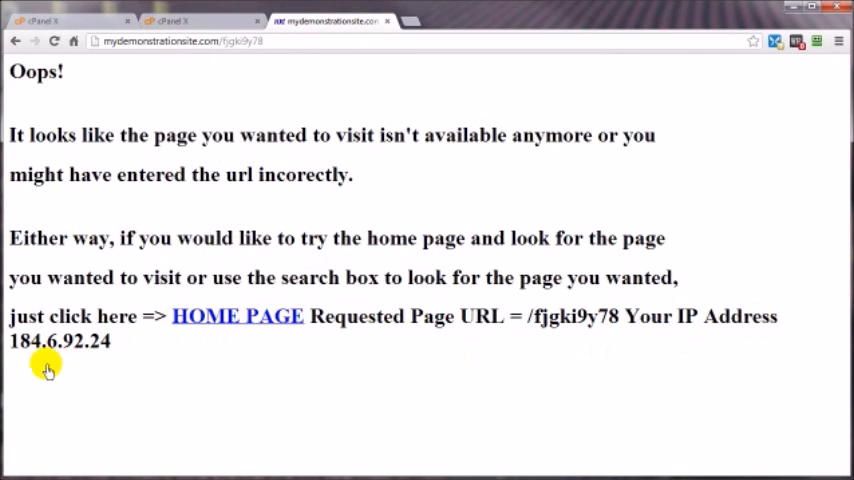
left_click(170, 20)
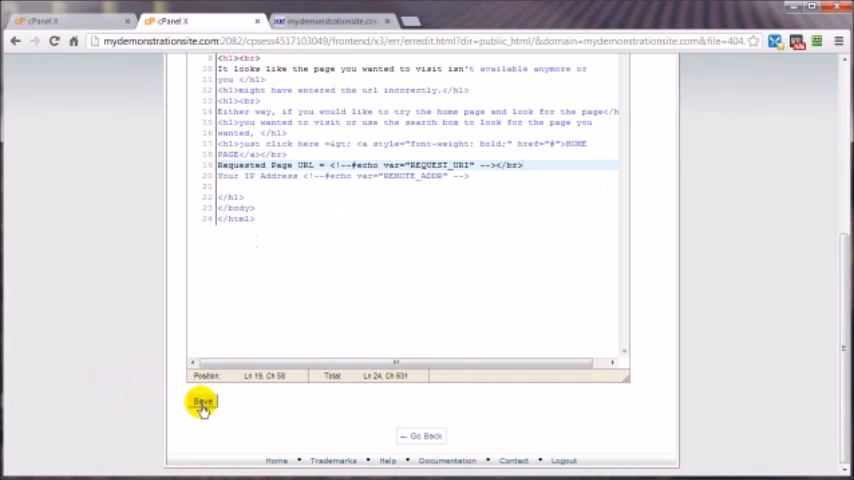
Save the edited 404 page so the link, requested URL and IP sit on separate lines
left_click(202, 402)
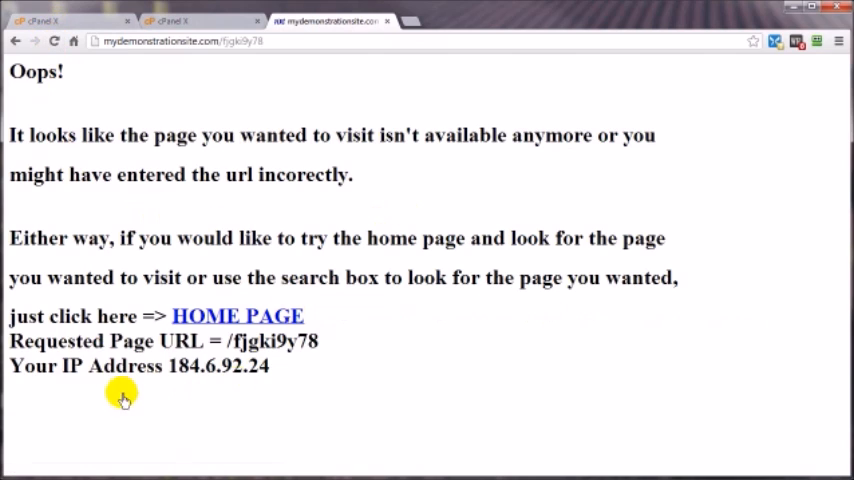
mouse_move(212, 176)
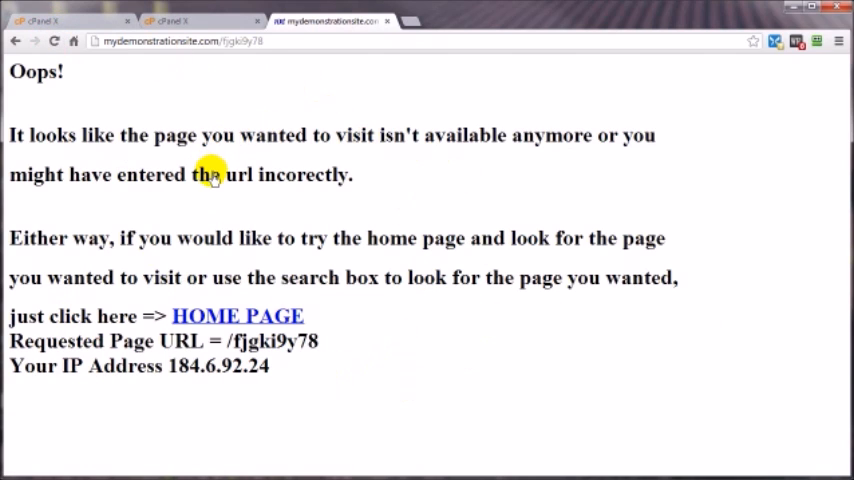
mouse_move(236, 204)
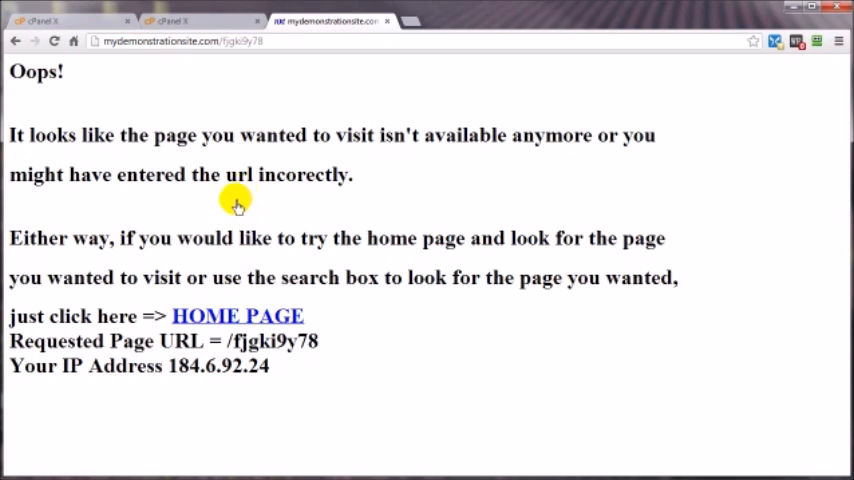
mouse_move(250, 160)
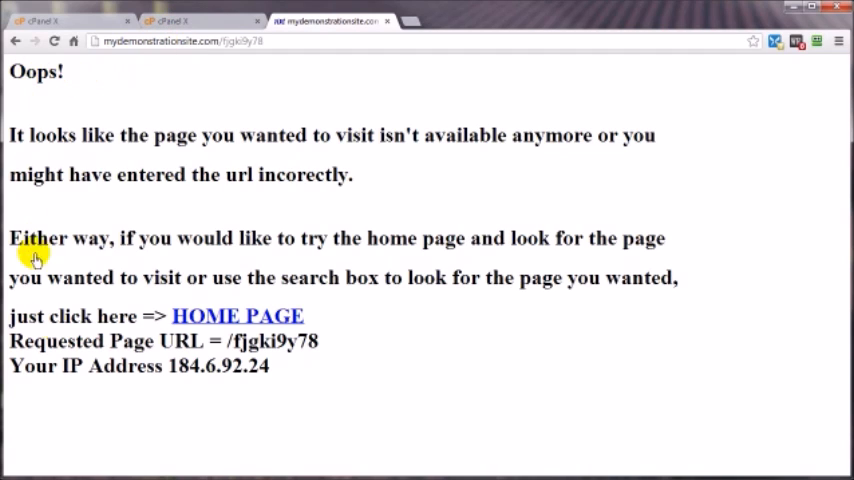
mouse_move(124, 244)
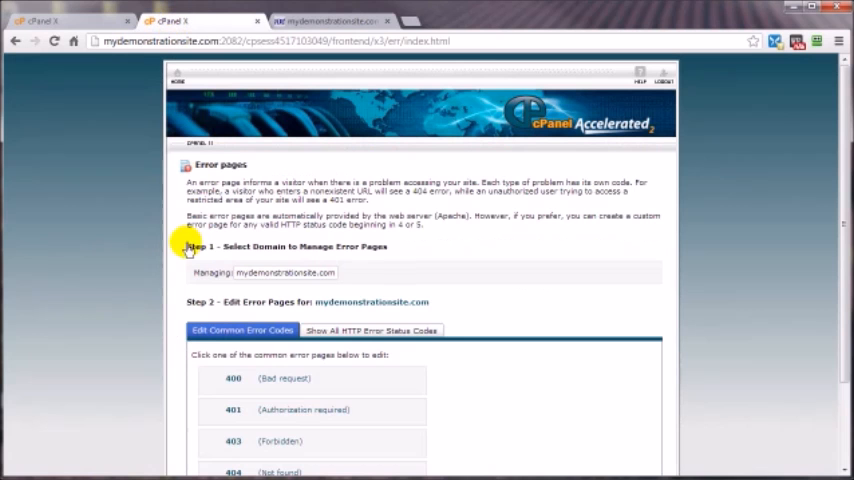
Re-save the 404 (Not found) error page as 404.shtml and return from the editor
scroll("down", 3)
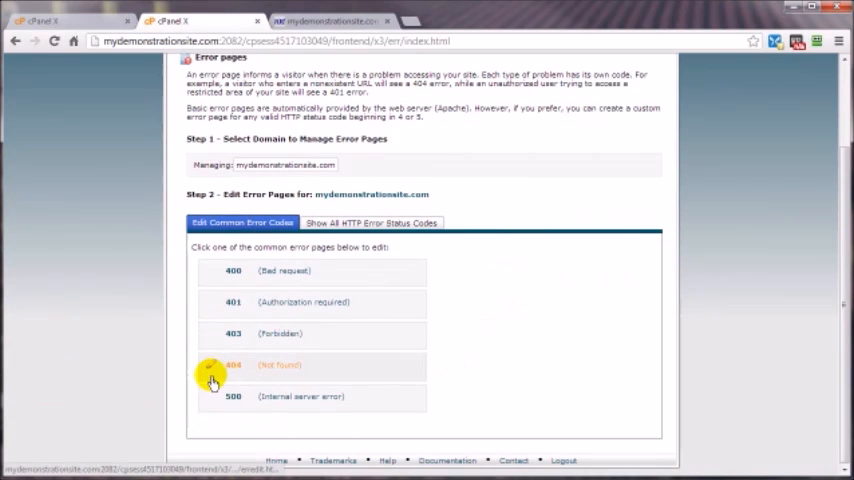
left_click(234, 364)
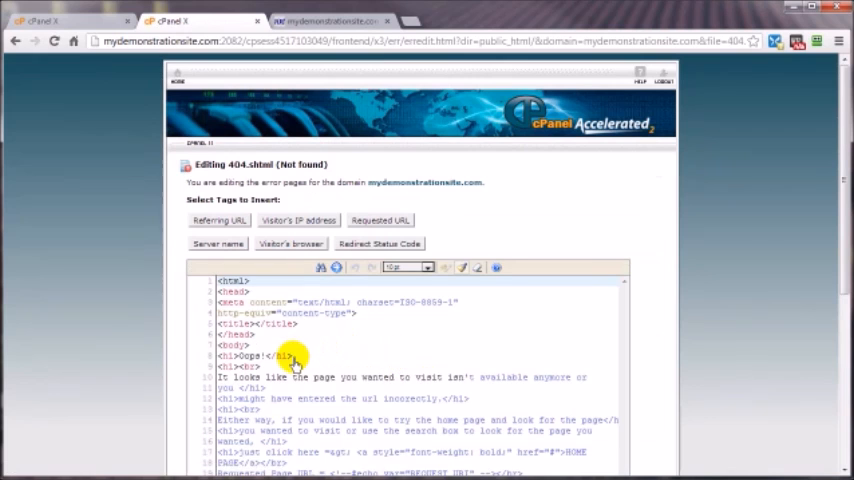
scroll("down", 3)
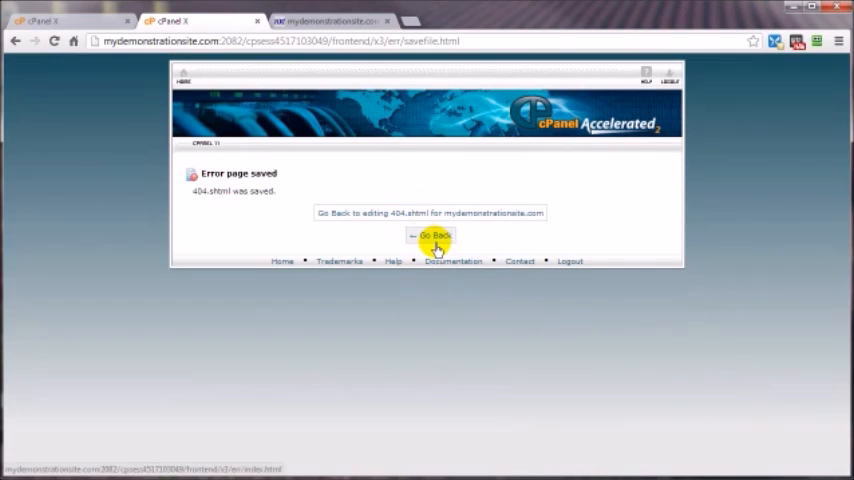
left_click(436, 236)
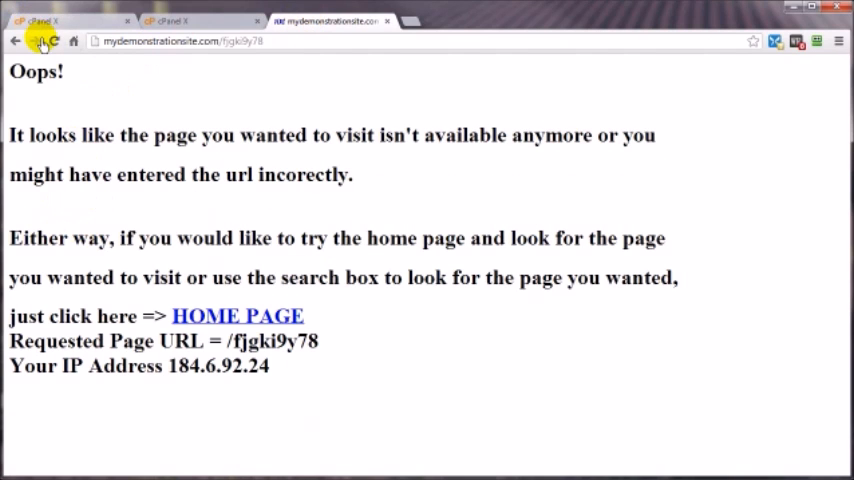
Delete 404.shtml from public_html in File Manager, confirming the removal
left_click(176, 20)
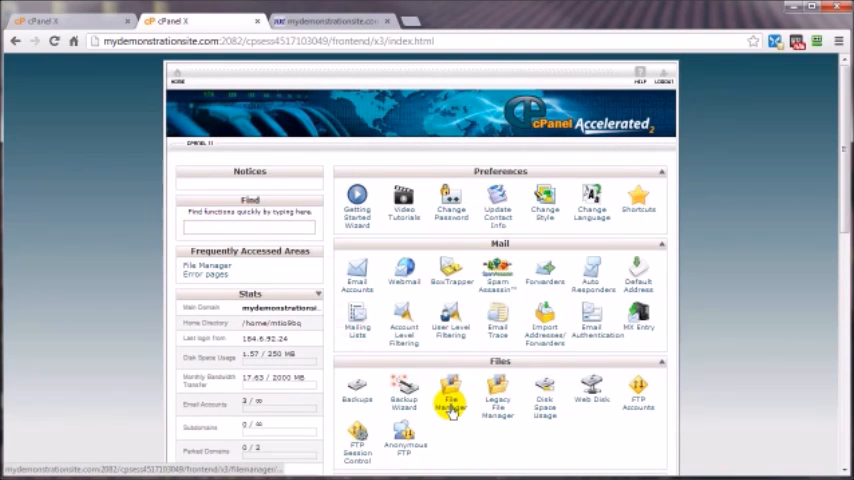
left_click(450, 396)
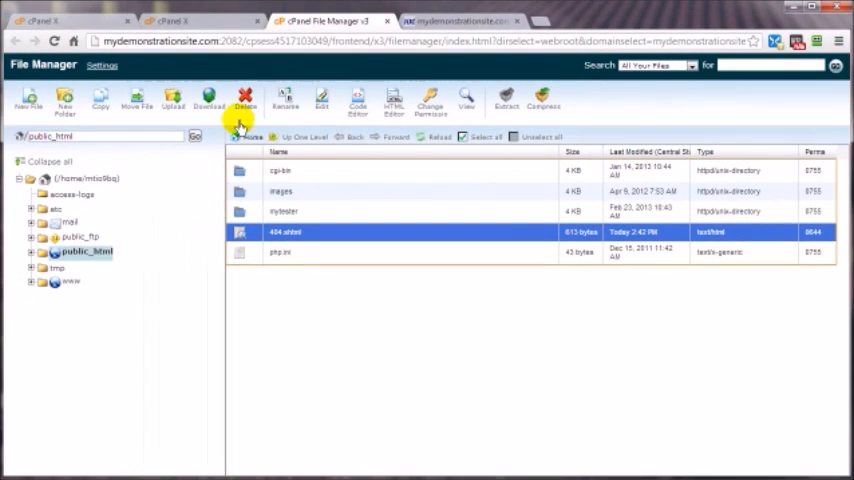
left_click(244, 100)
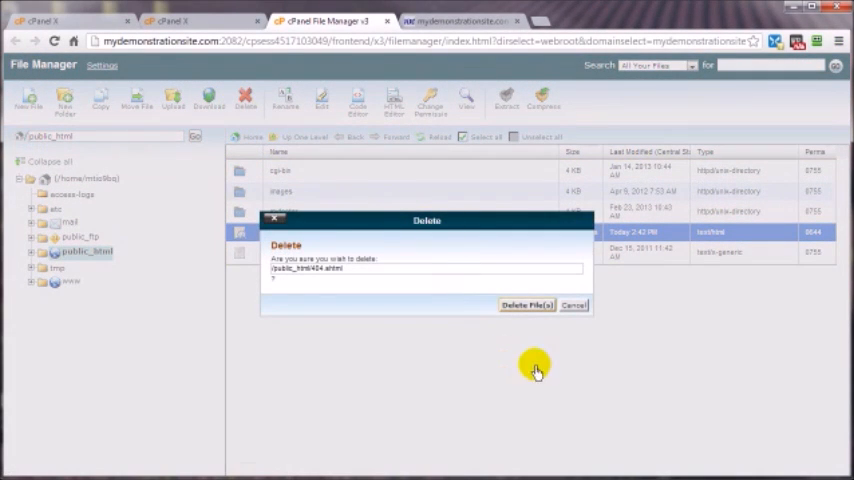
left_click(528, 304)
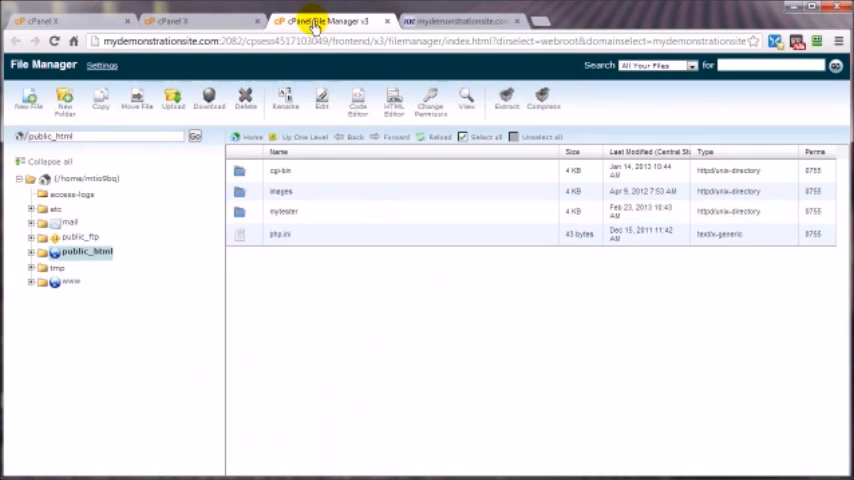